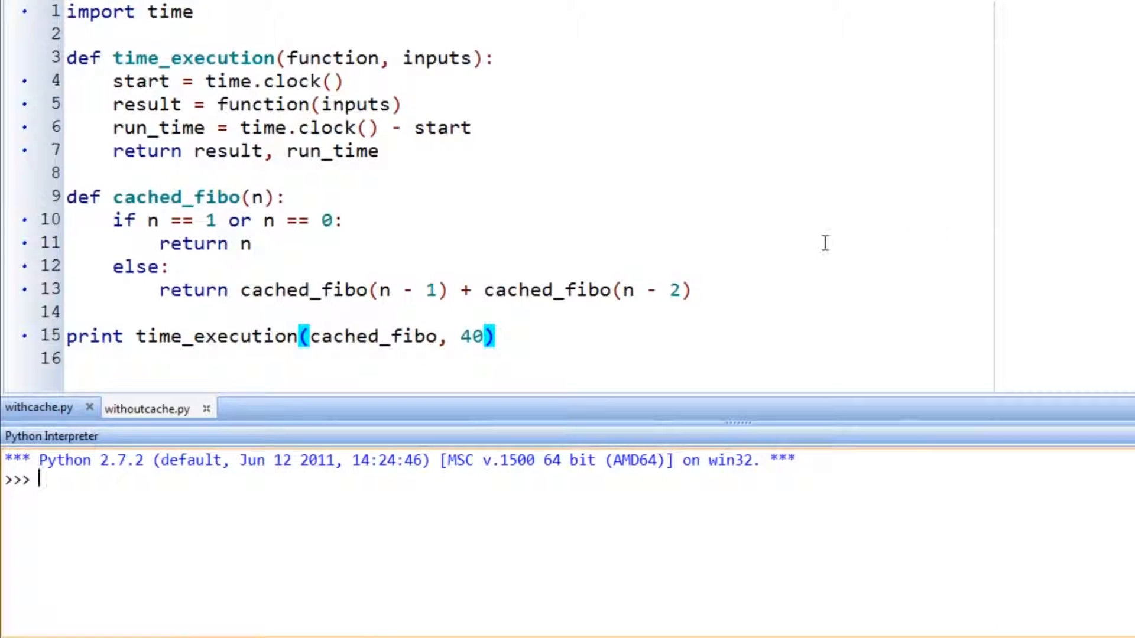
mouse_move(594, 136)
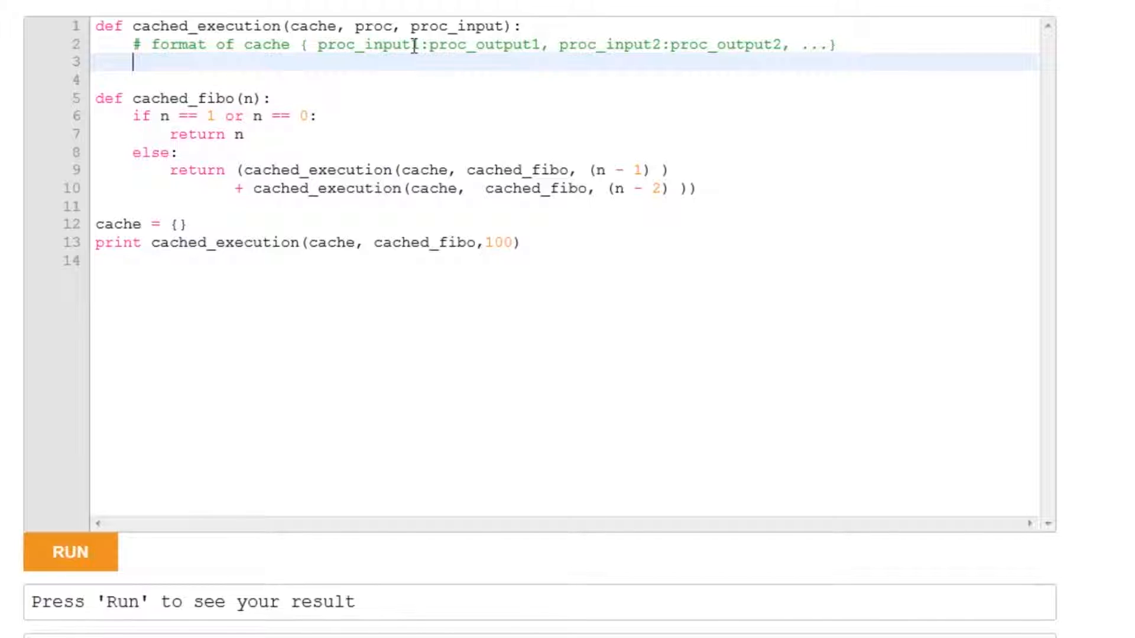
Step: Write 'if proc_input not in cache: cache[proc_input] = proc(proc_input)' and 'return cache[proc_input]'
double_click(366, 44)
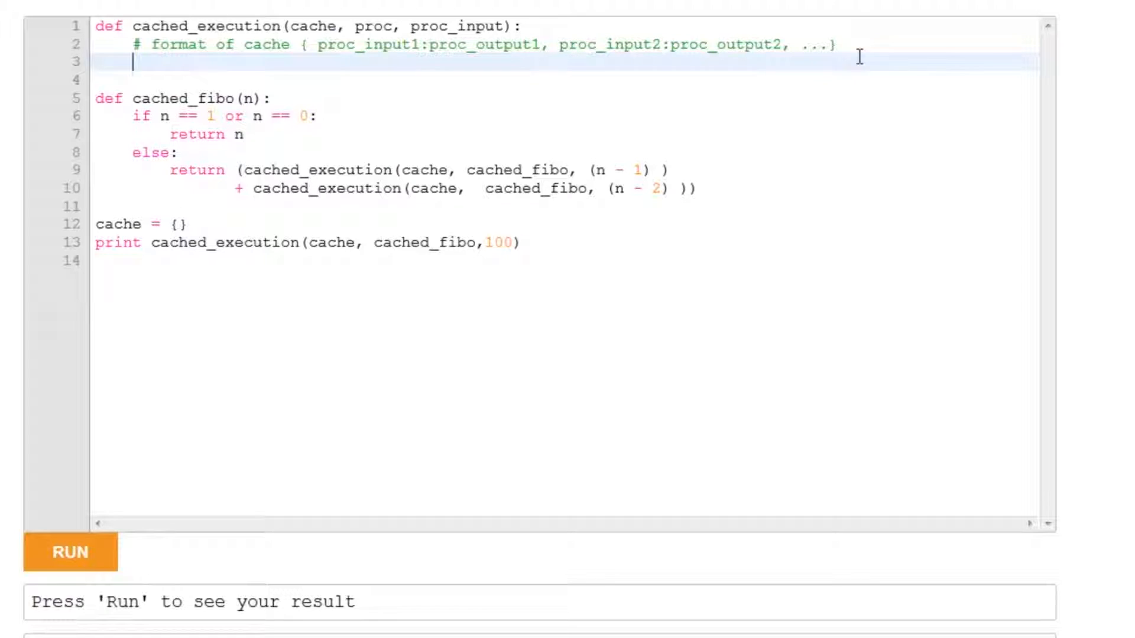
type("if")
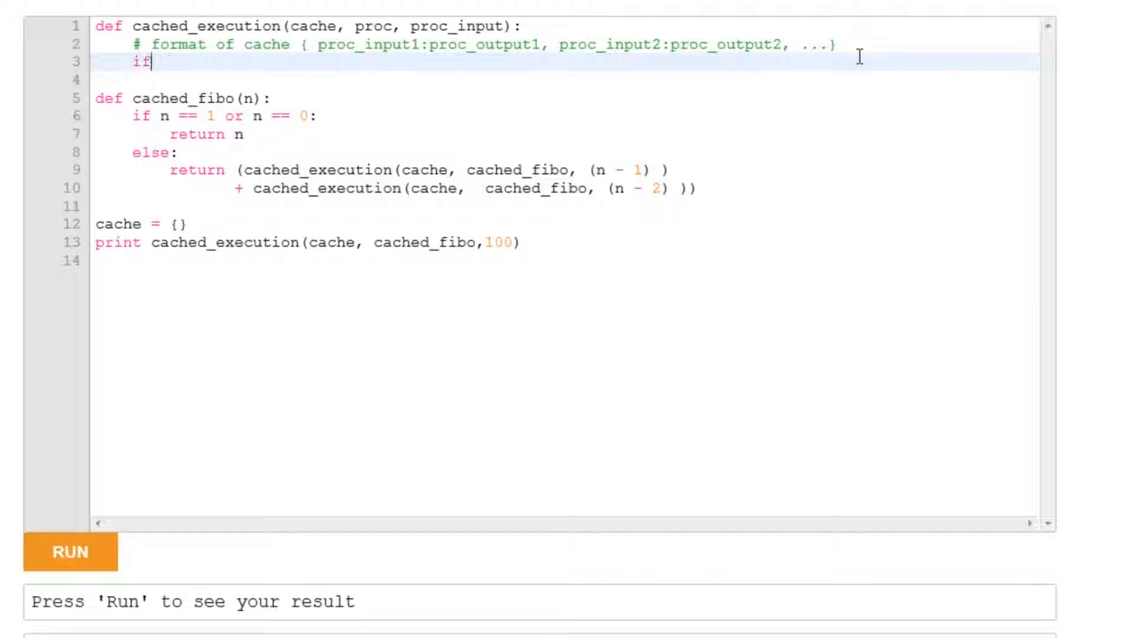
type("pr")
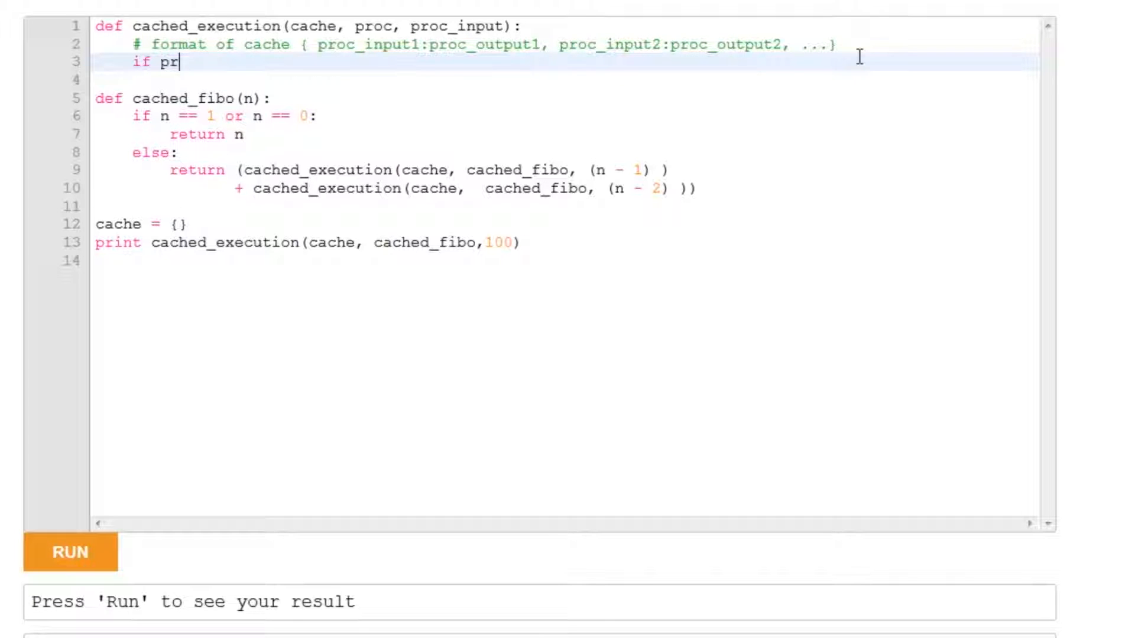
type("oc_input")
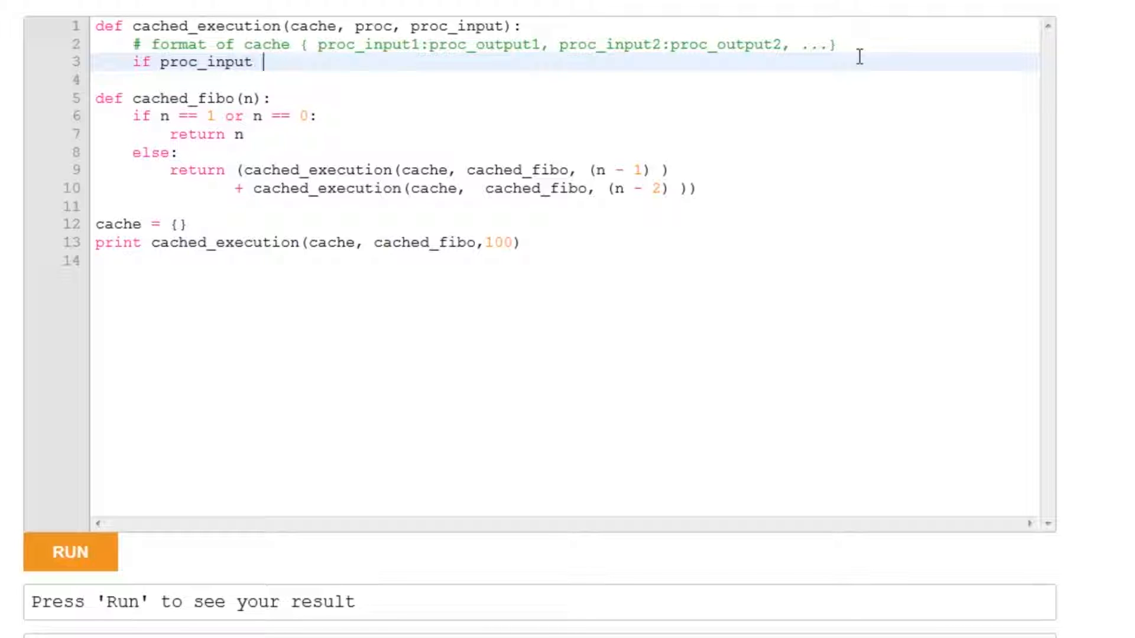
type("not in cache:")
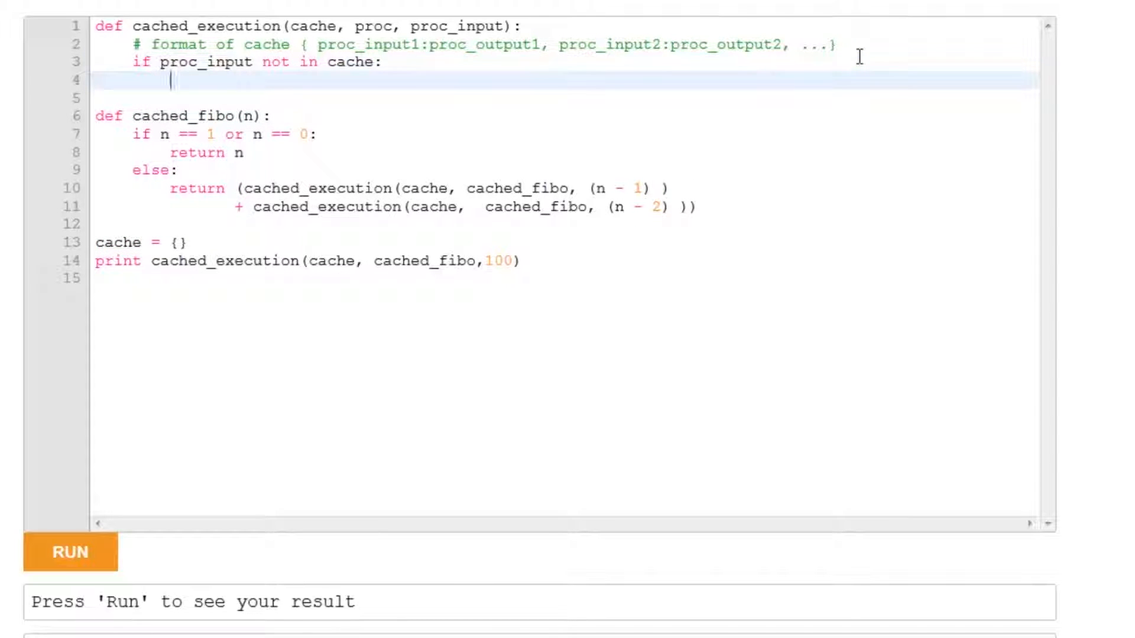
type("cache[proc_input] = proc(proc_input)")
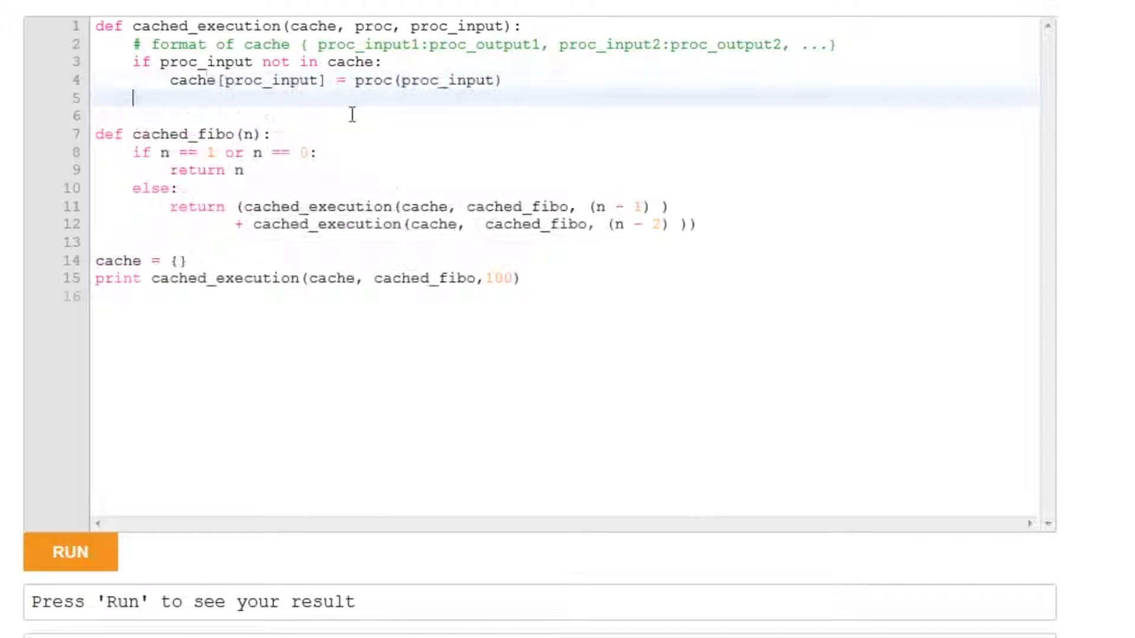
type("r")
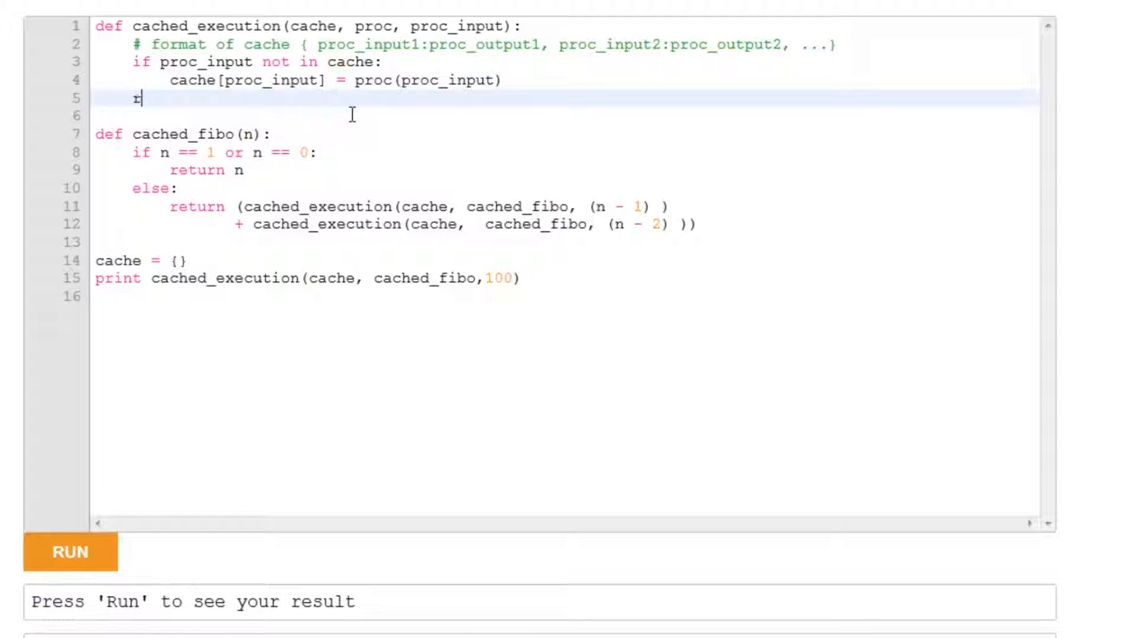
type("eturn cache[proc_input]")
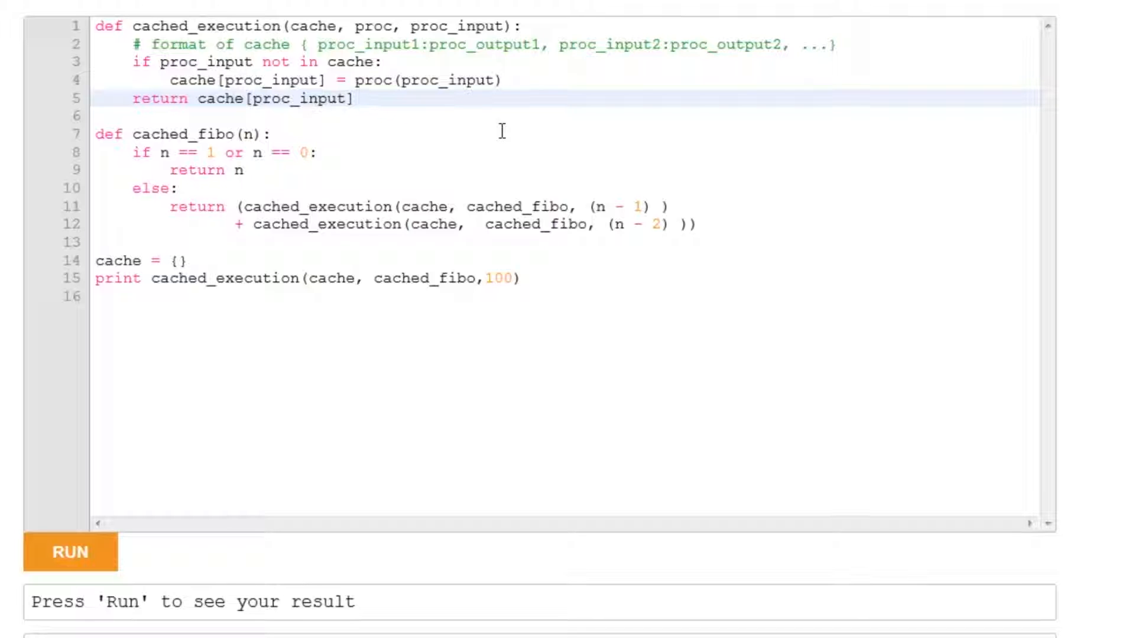
mouse_move(101, 560)
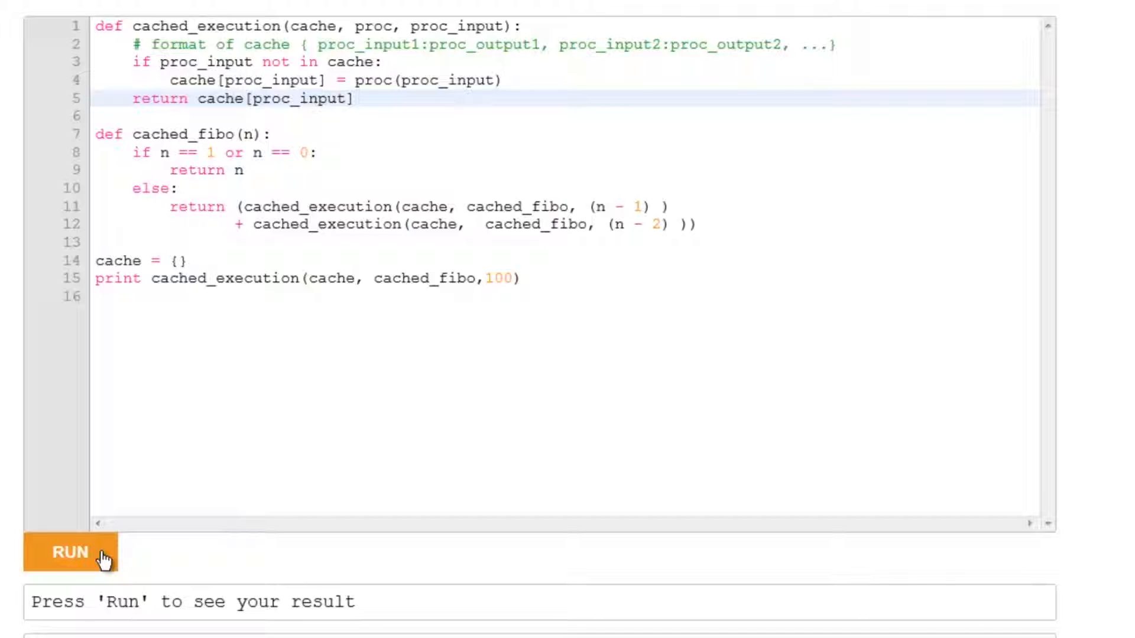
left_click(71, 552)
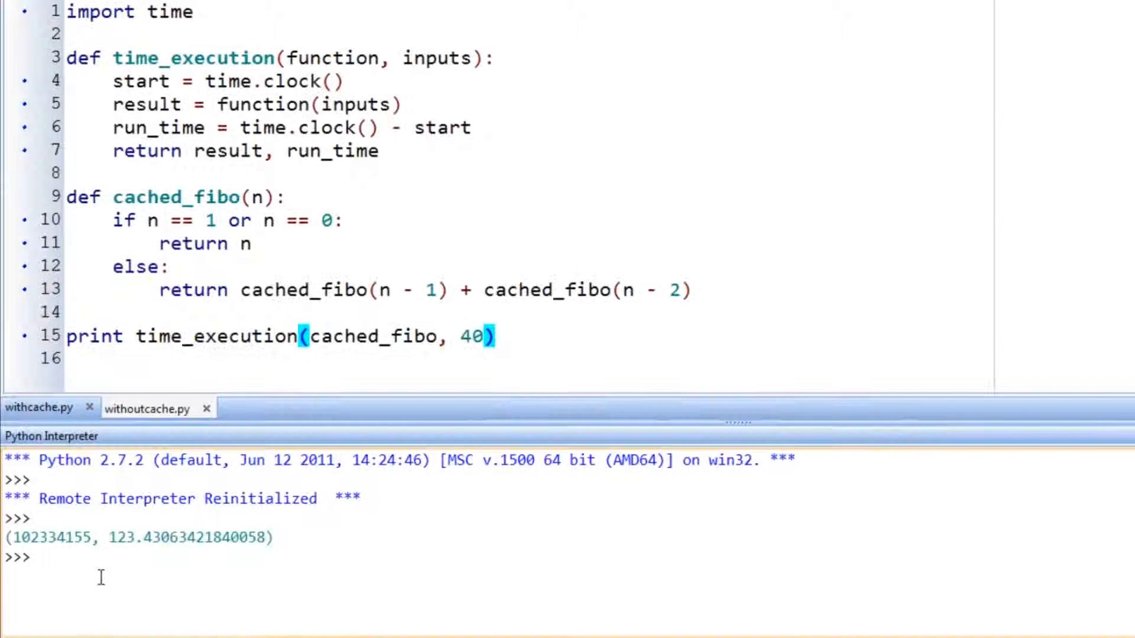
mouse_move(105, 541)
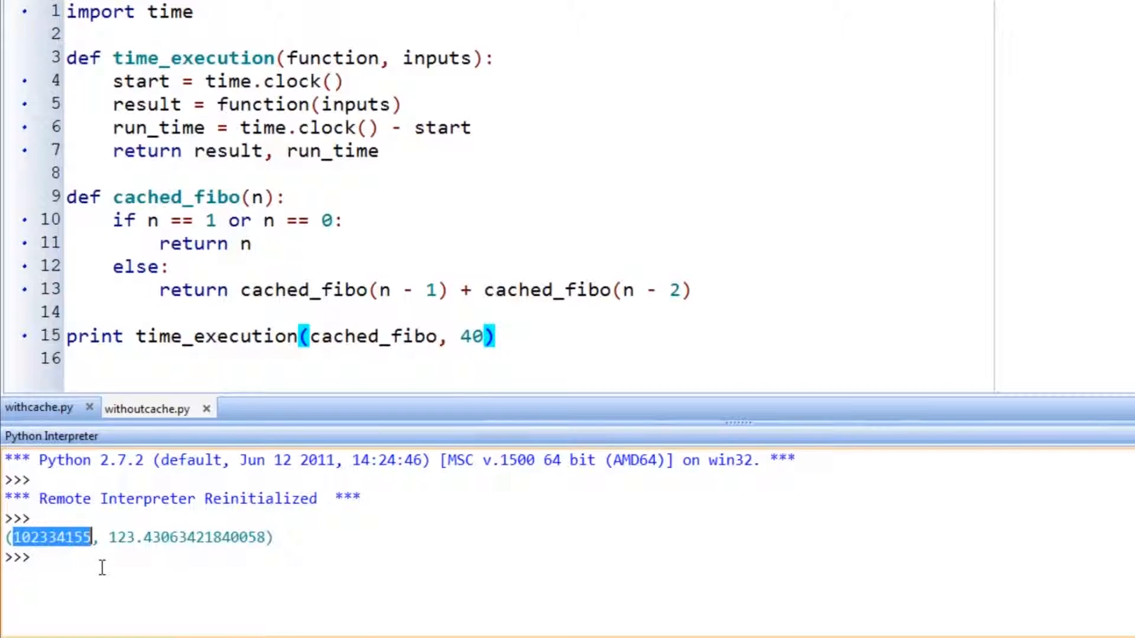
mouse_move(90, 557)
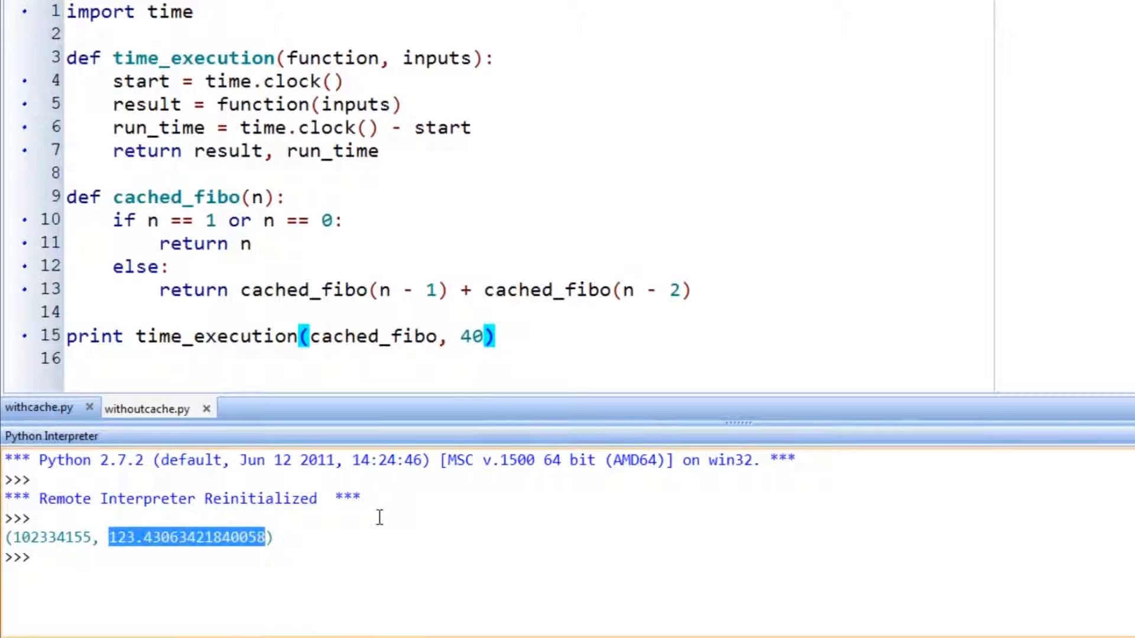
mouse_move(260, 564)
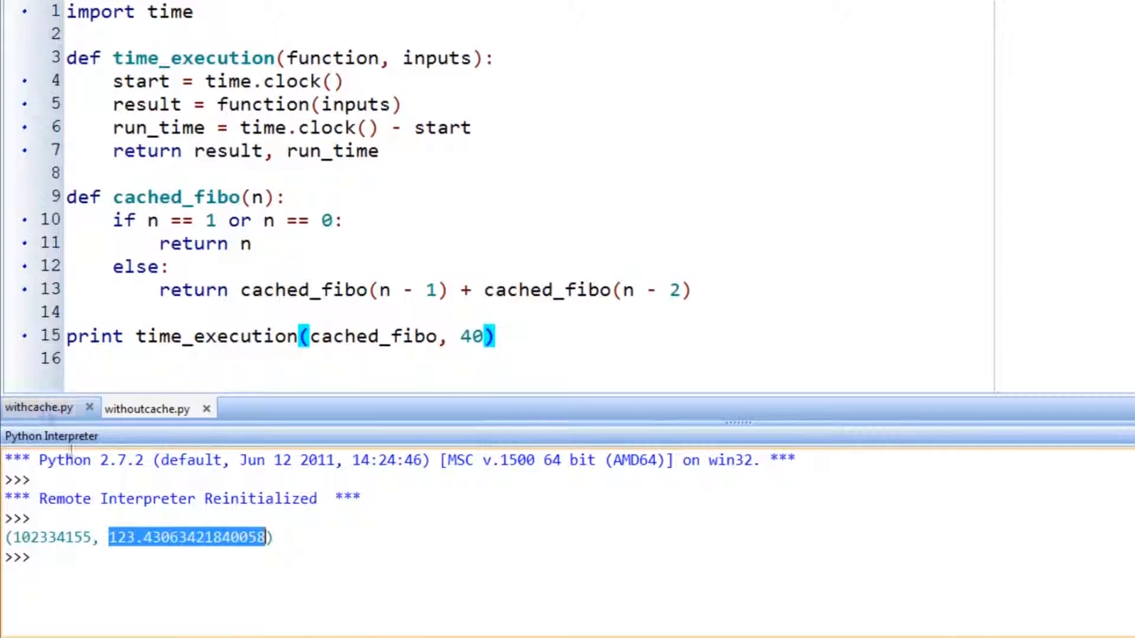
Step: Select the cached_execution version of withcache.py in PyScripter to run it
left_click(39, 408)
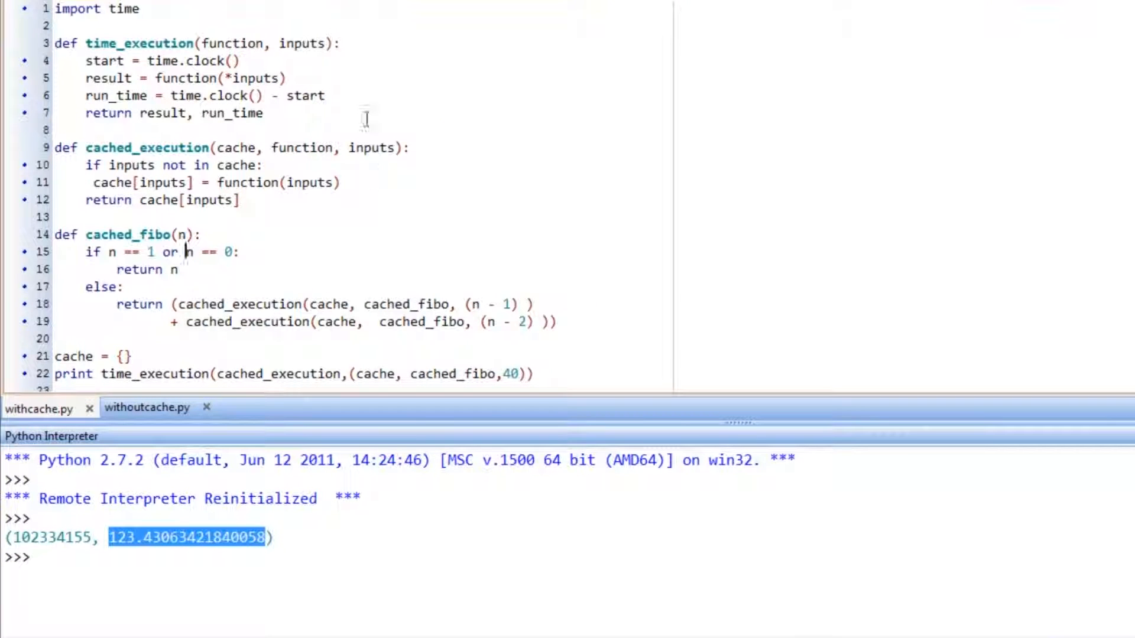
mouse_move(521, 597)
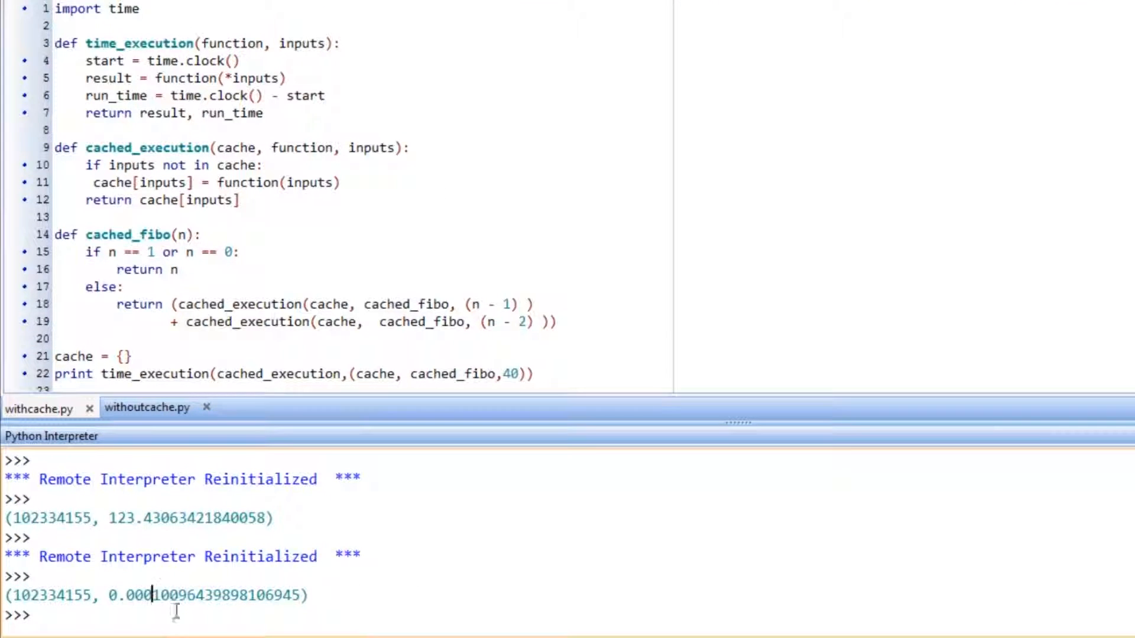
mouse_move(489, 547)
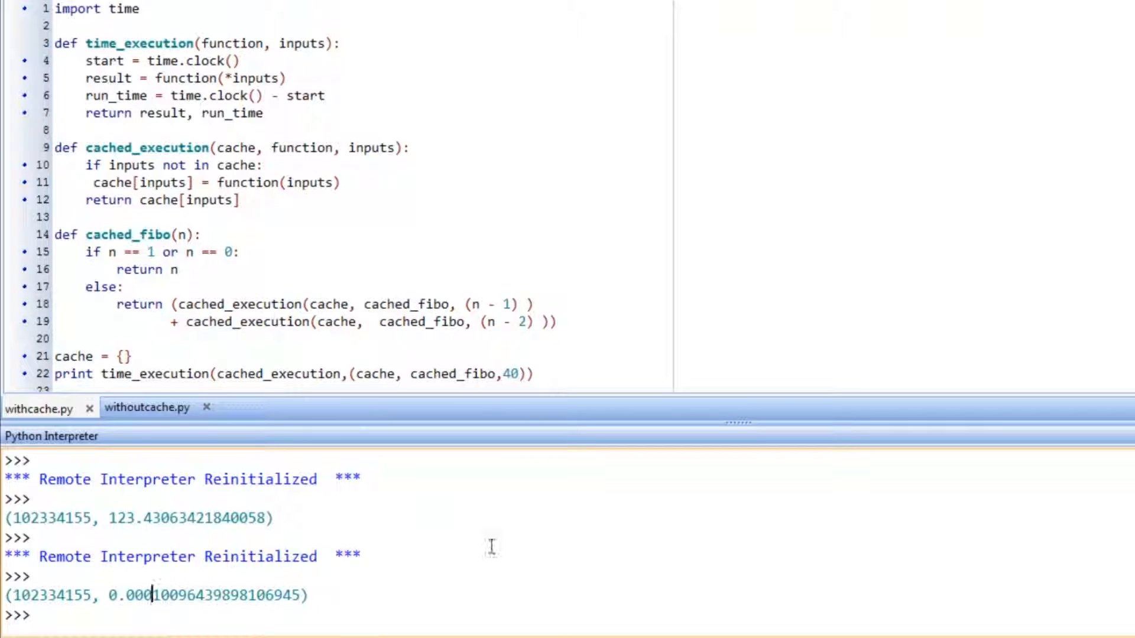
mouse_move(105, 525)
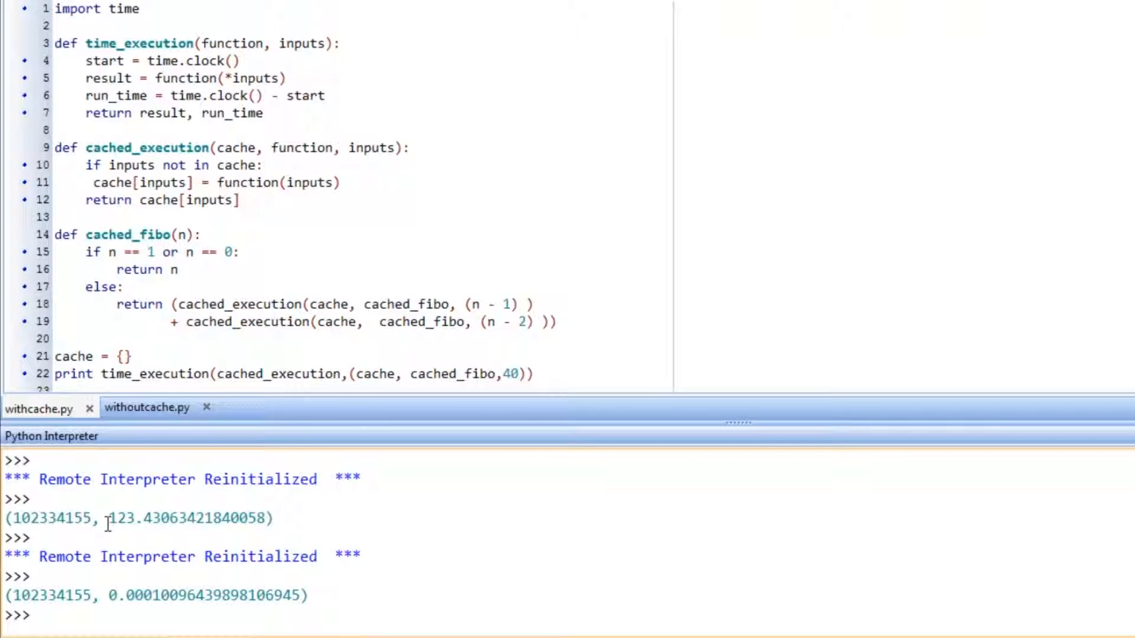